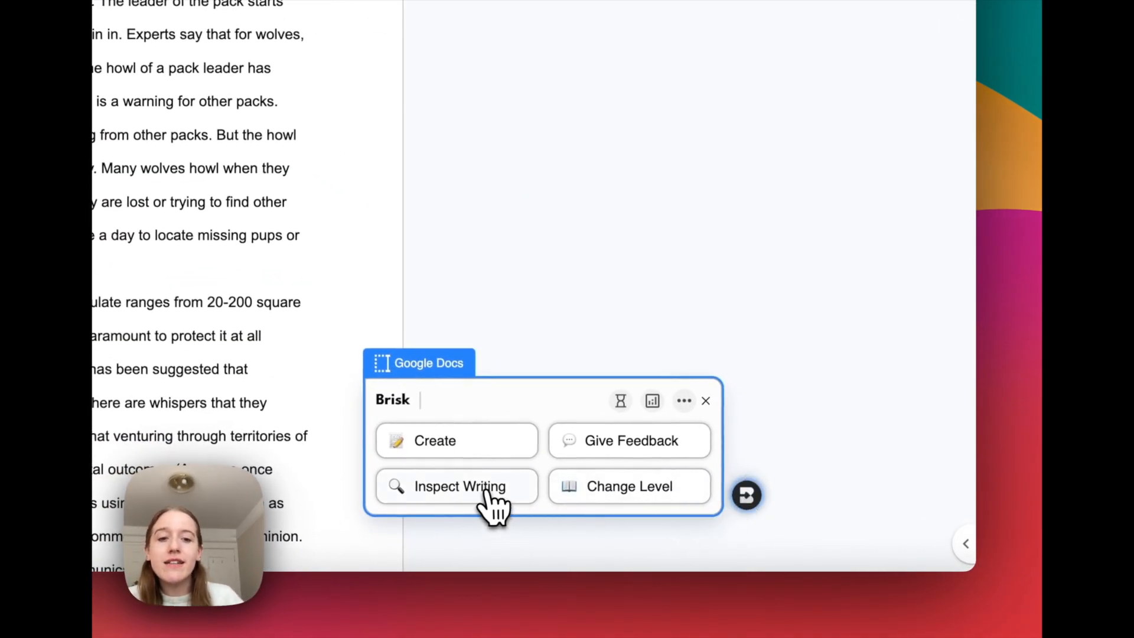
Launch Inspect Writing to replay the wolf essay's history (451 edits, 4 minutes)
click(454, 485)
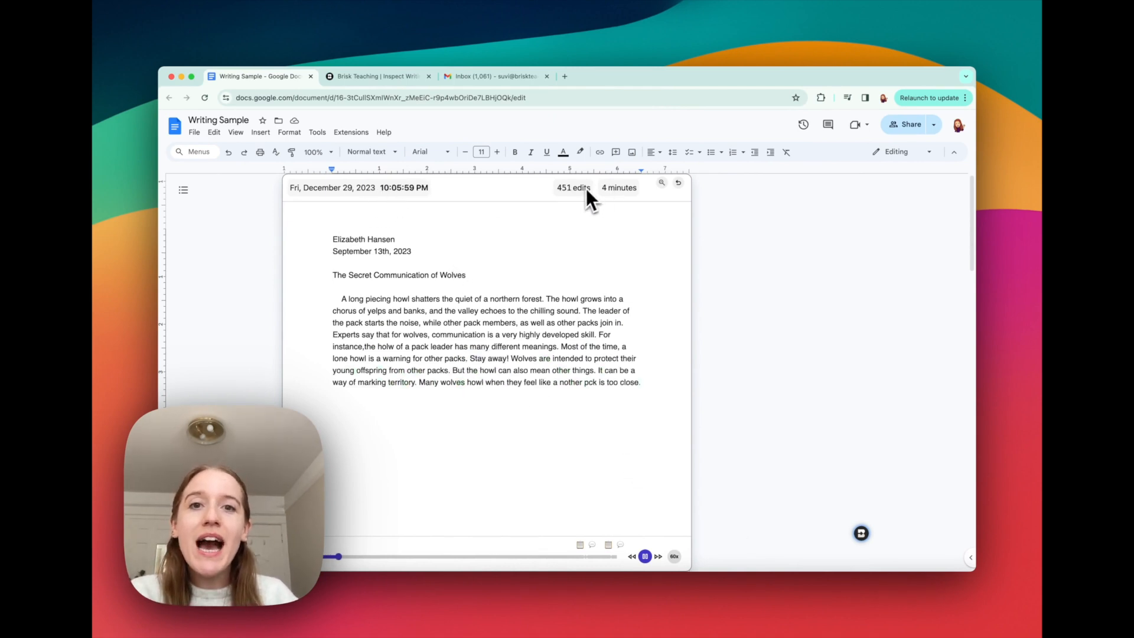
Scrub the replay slider rightward through the draft to 816 edits and the hunting paragraphs
drag(340, 556, 354, 556)
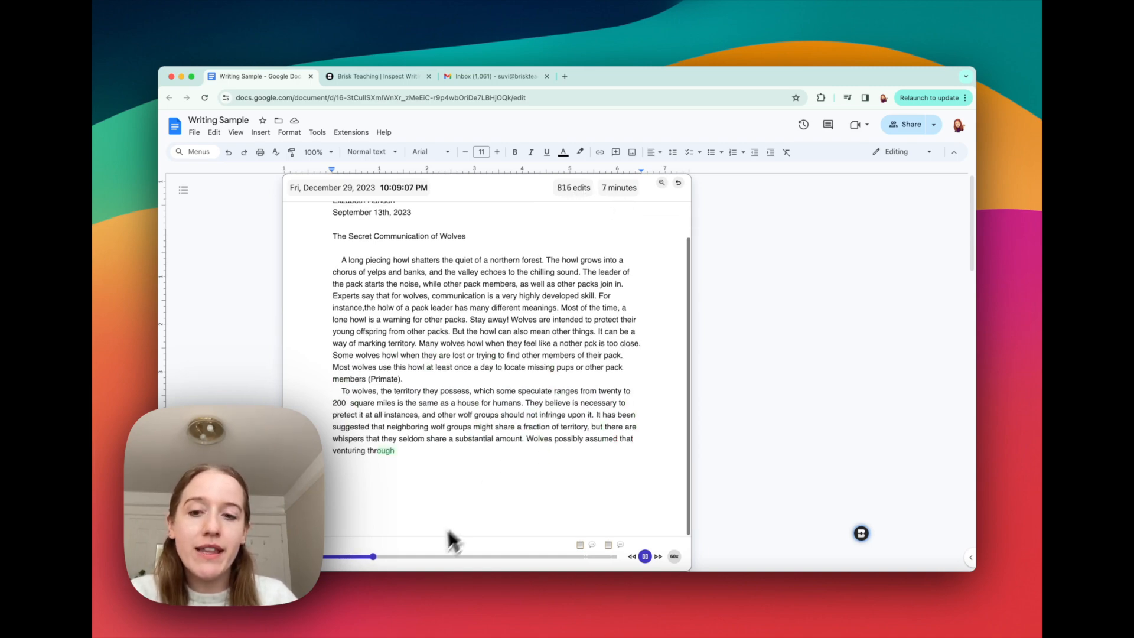
drag(372, 556, 544, 540)
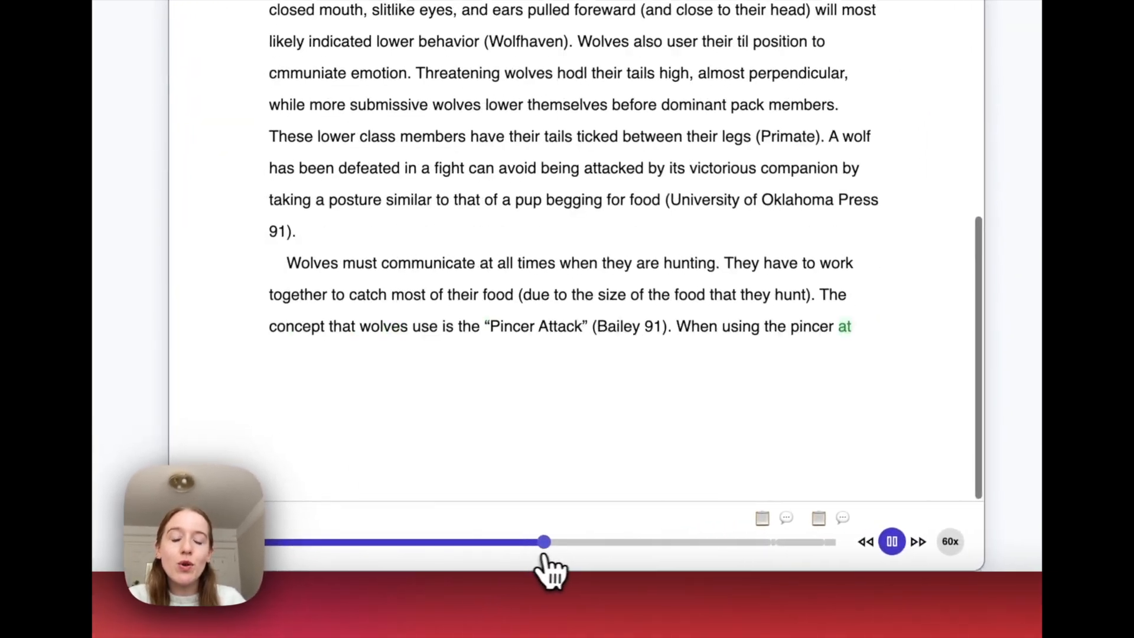
drag(545, 540, 665, 541)
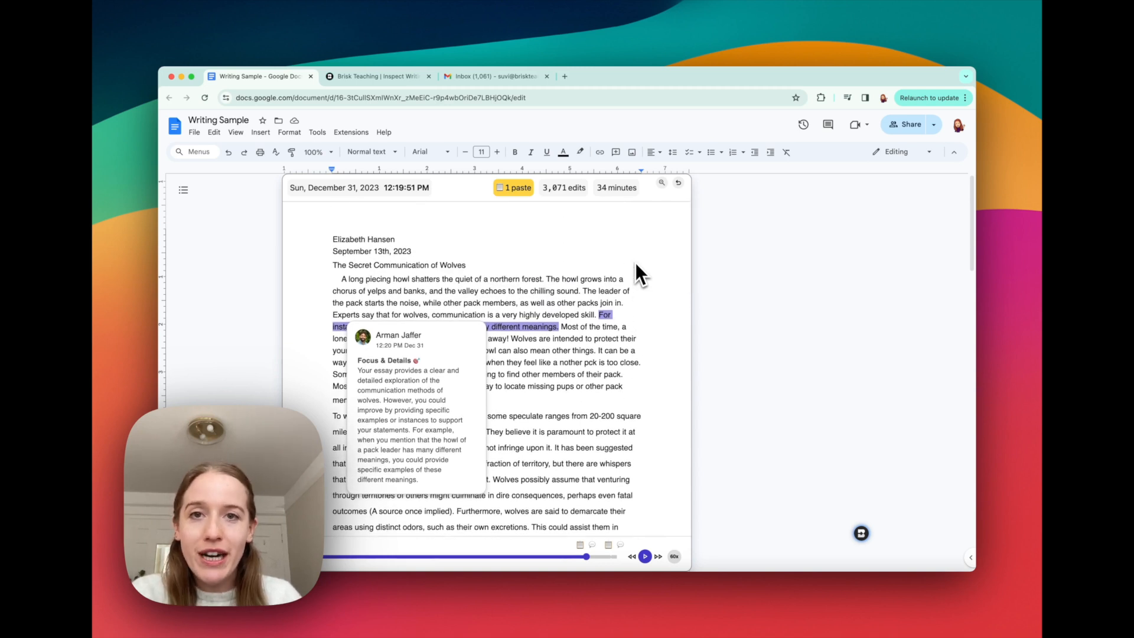
Scroll down the December 31 version to the paste flag and Focus & Details comment
scroll(down, 3)
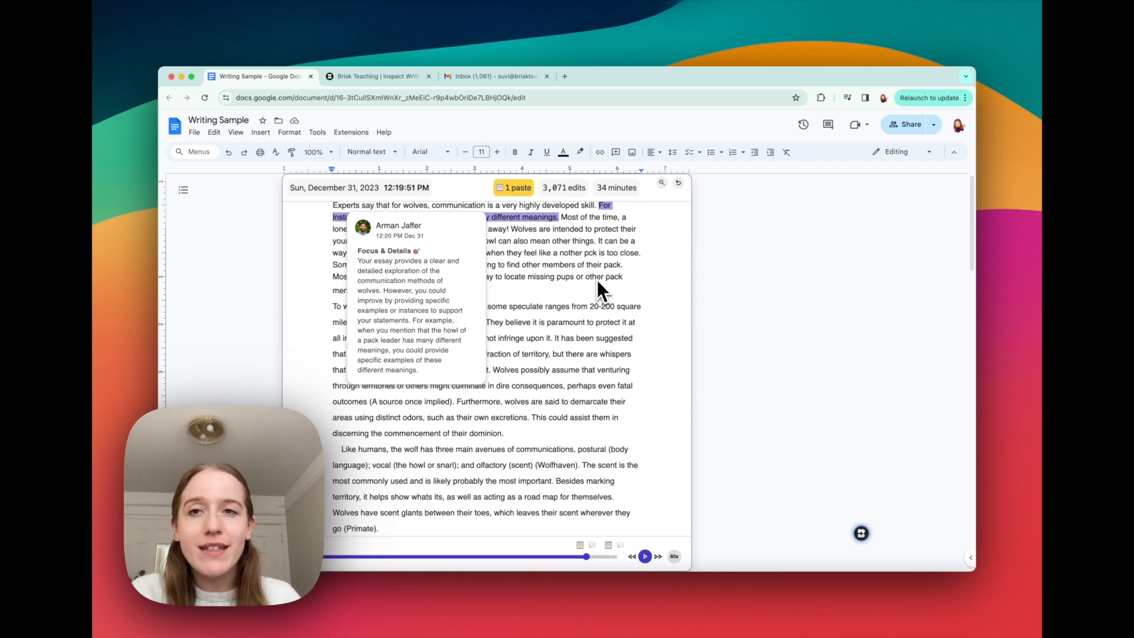
mouse_move(589, 311)
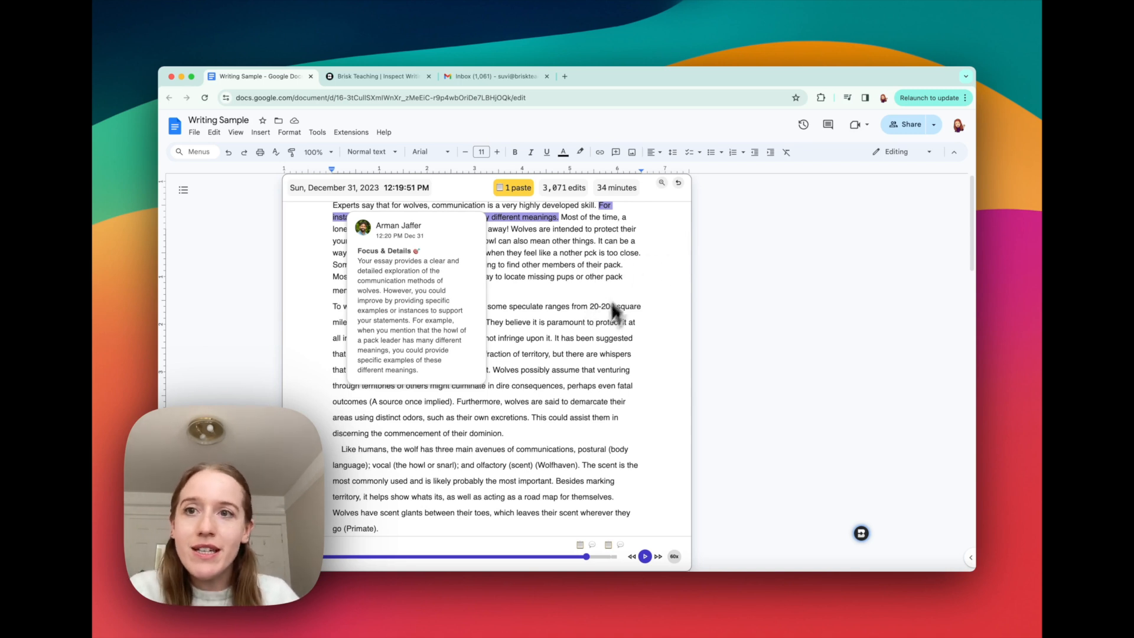
mouse_move(614, 343)
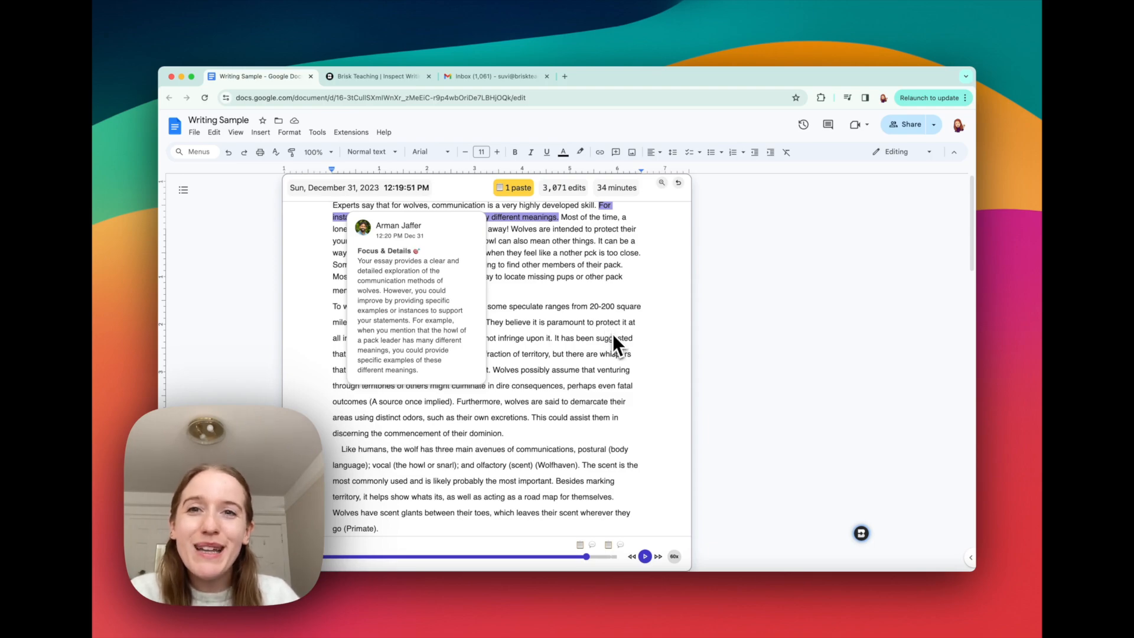